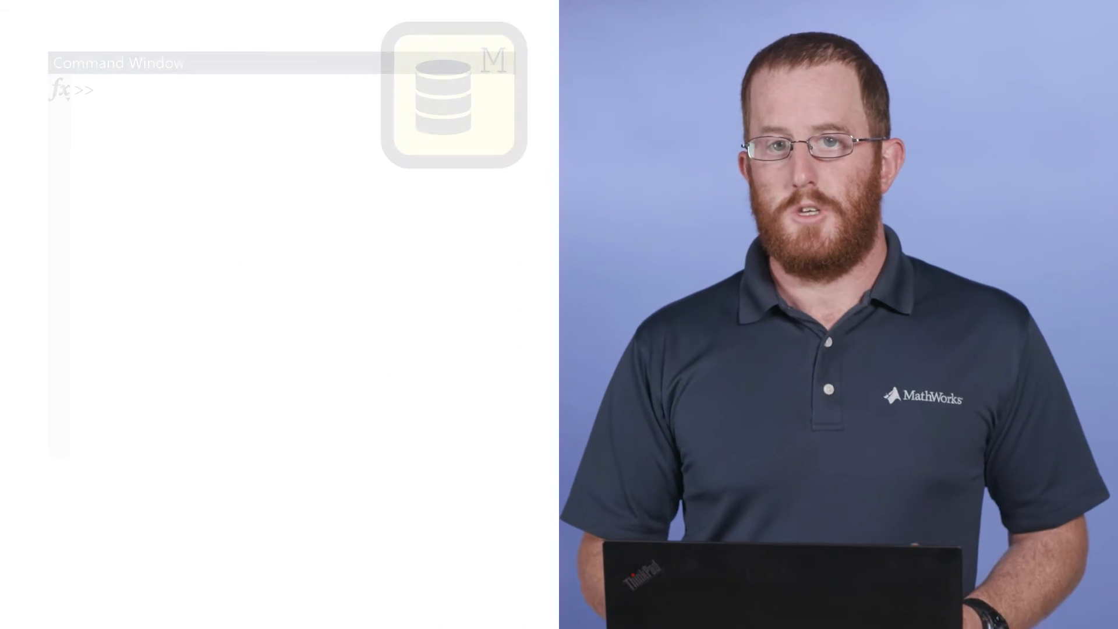
type("m = MRI_Mo")
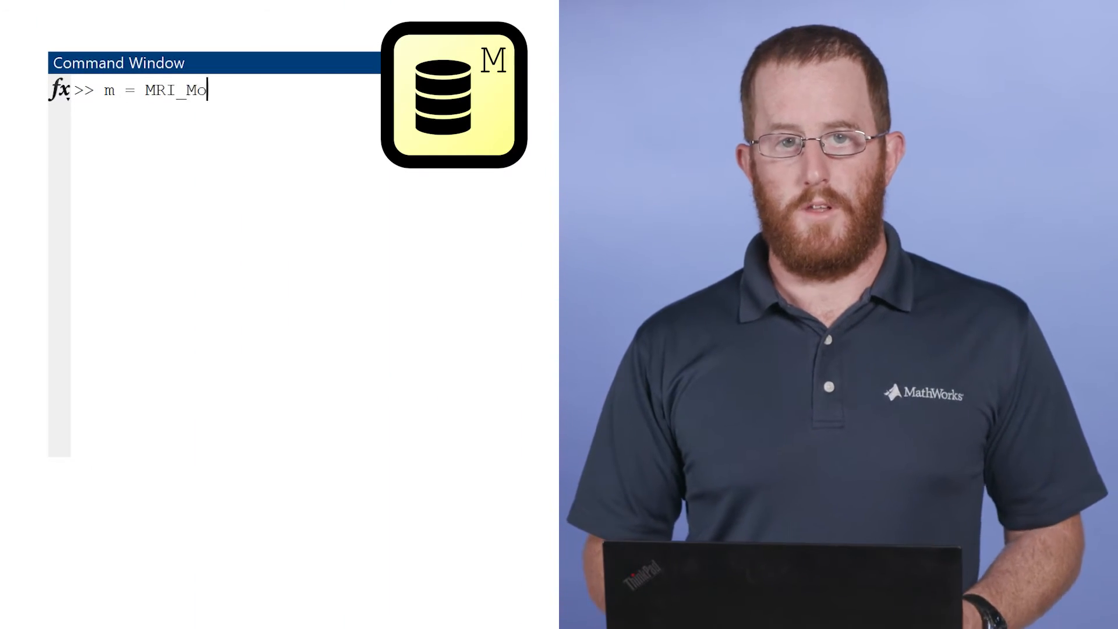